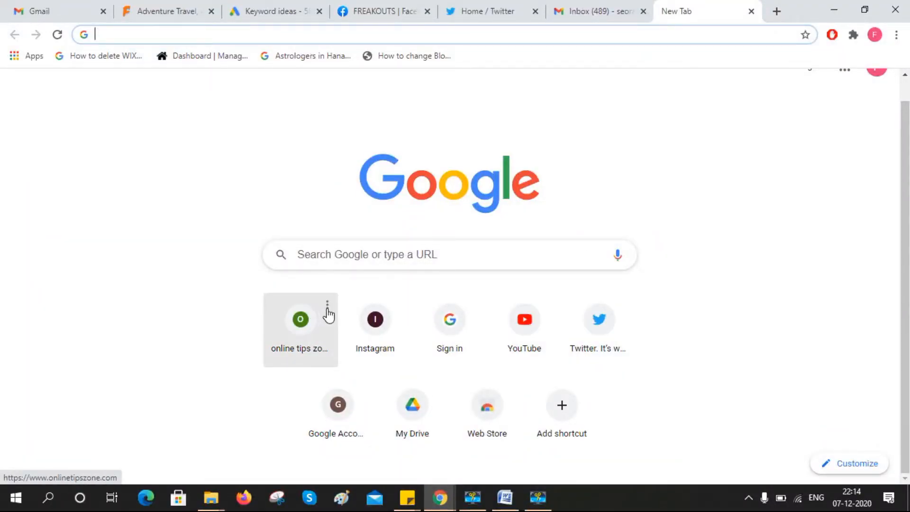
Remove the online tips zone and Instagram shortcuts via their three-dot menus
{"action": "left_click", "coordinate": [328, 307]}
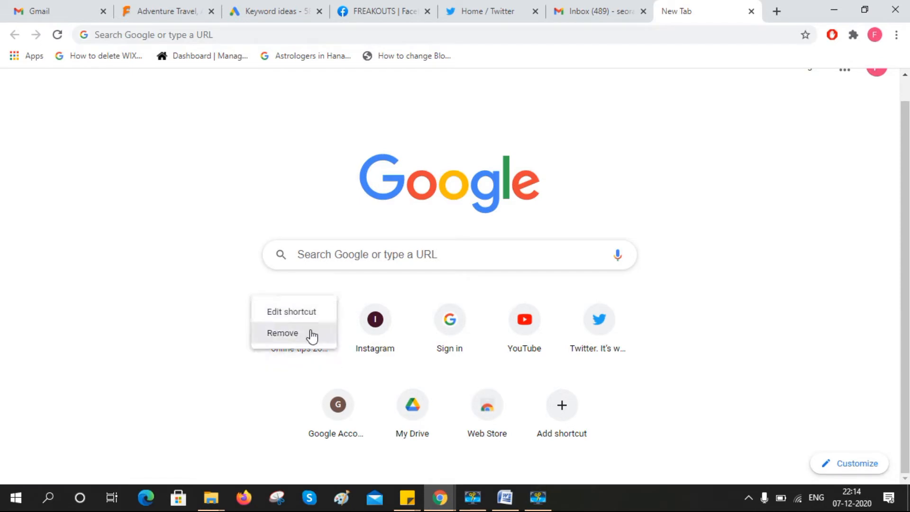
{"action": "left_click", "coordinate": [283, 334]}
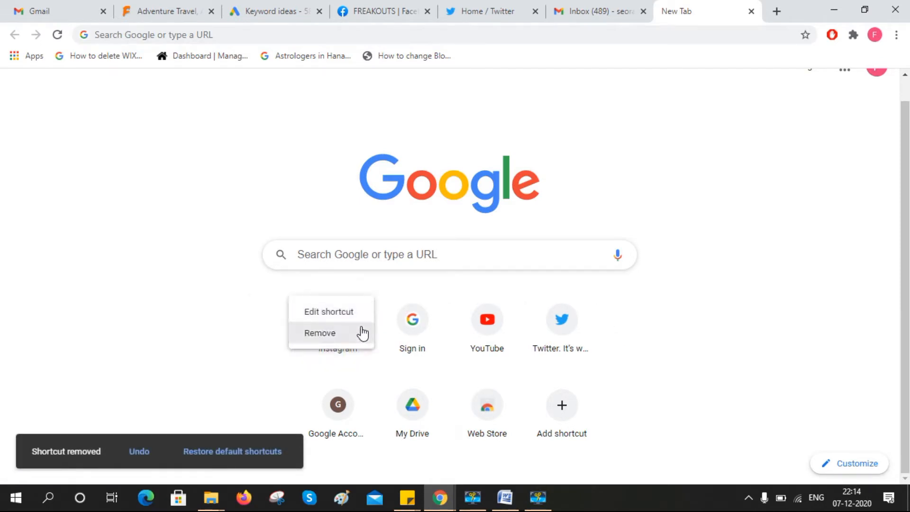
{"action": "left_click", "coordinate": [319, 334]}
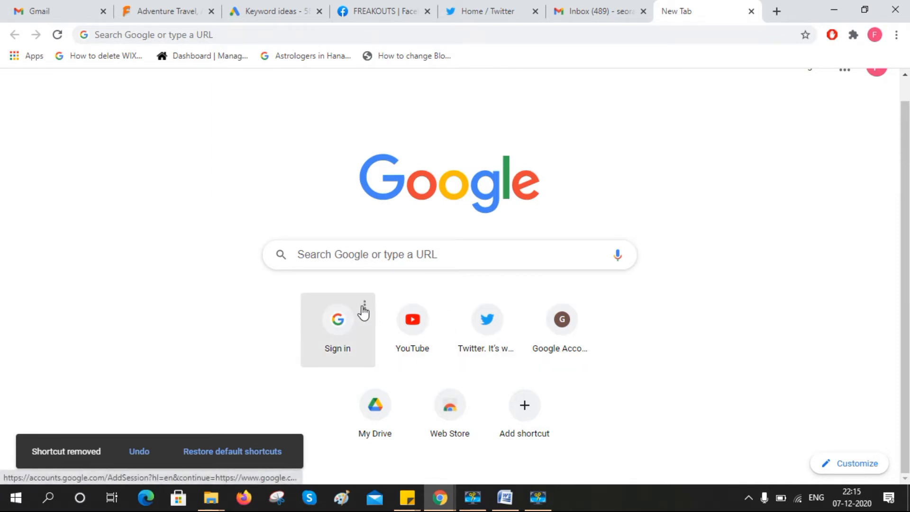
{"action": "mouse_move", "coordinate": [364, 306]}
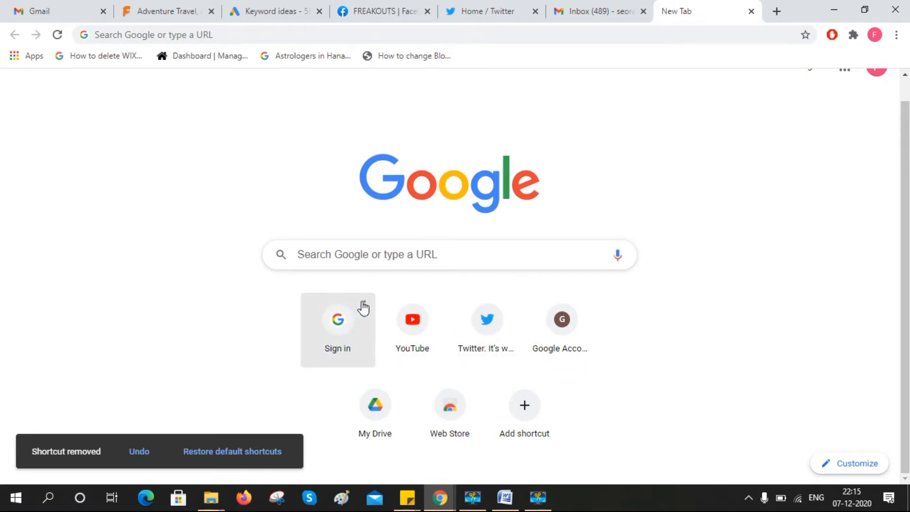
{"action": "mouse_move", "coordinate": [365, 309]}
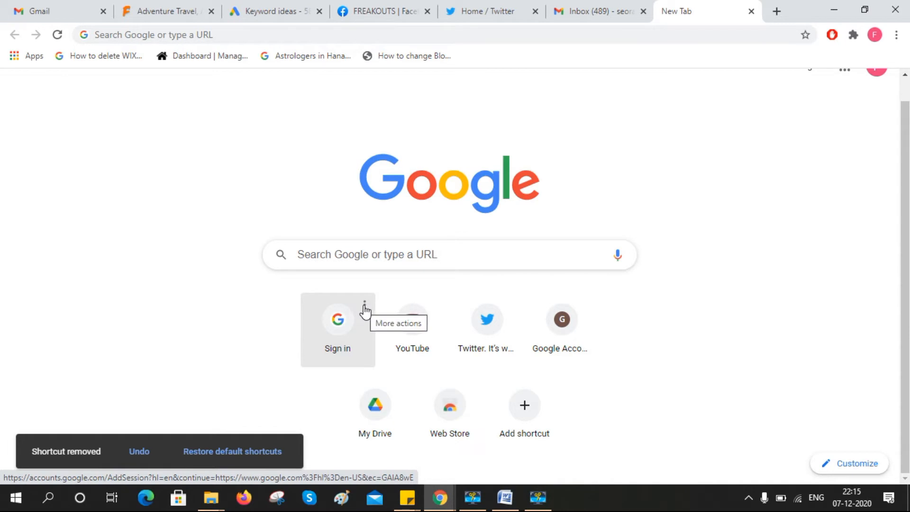
{"action": "left_click", "coordinate": [363, 307]}
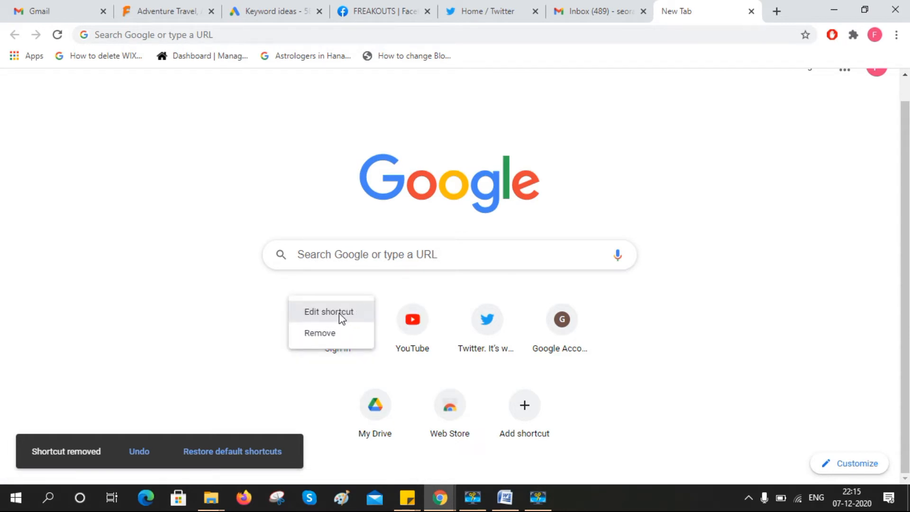
{"action": "left_click", "coordinate": [329, 311]}
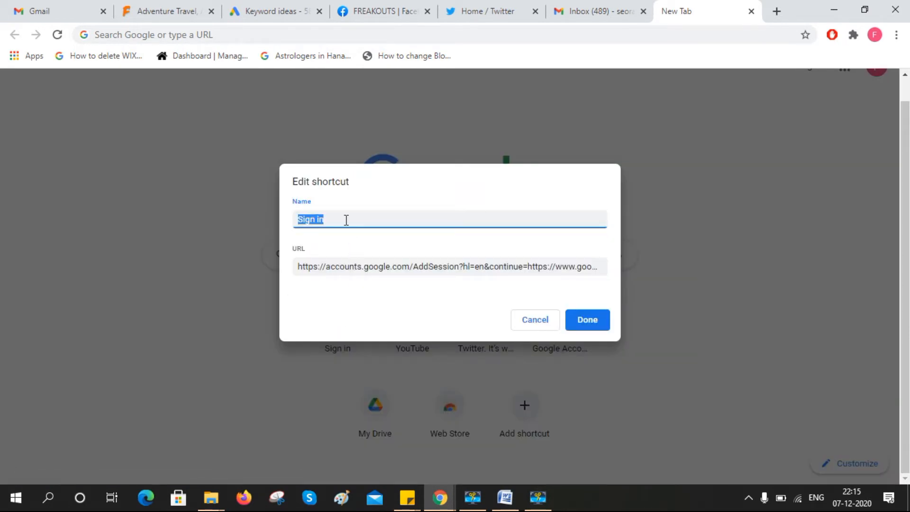
{"action": "type", "text": "online tips zone"}
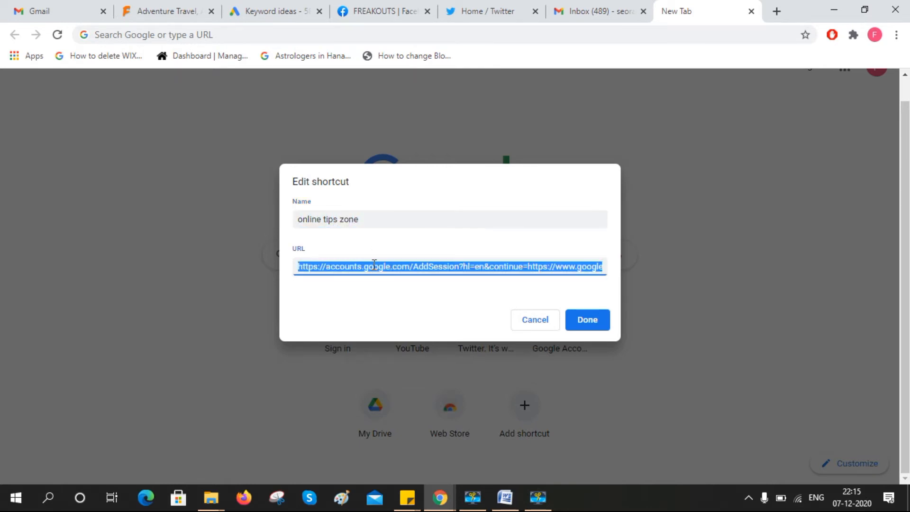
{"action": "type", "text": "https"}
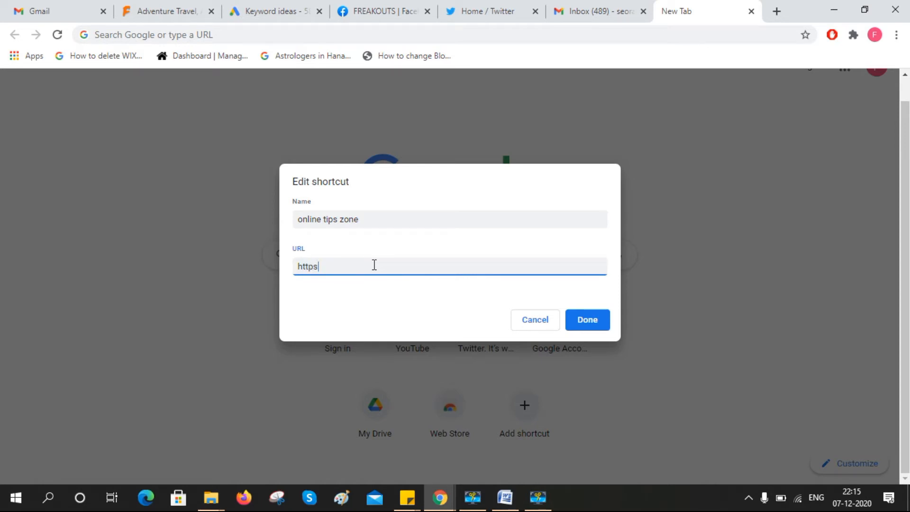
{"action": "type", "text": "://onlinetipszone.com"}
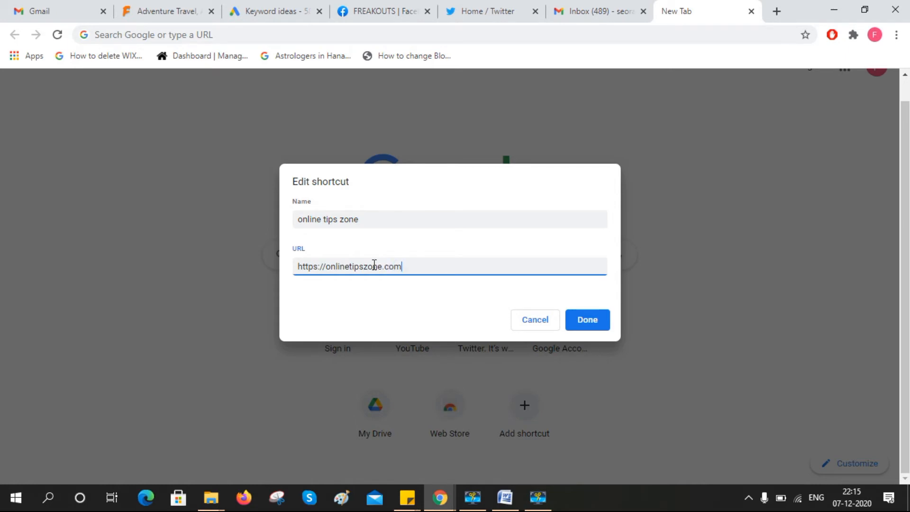
{"action": "type", "text": "www."}
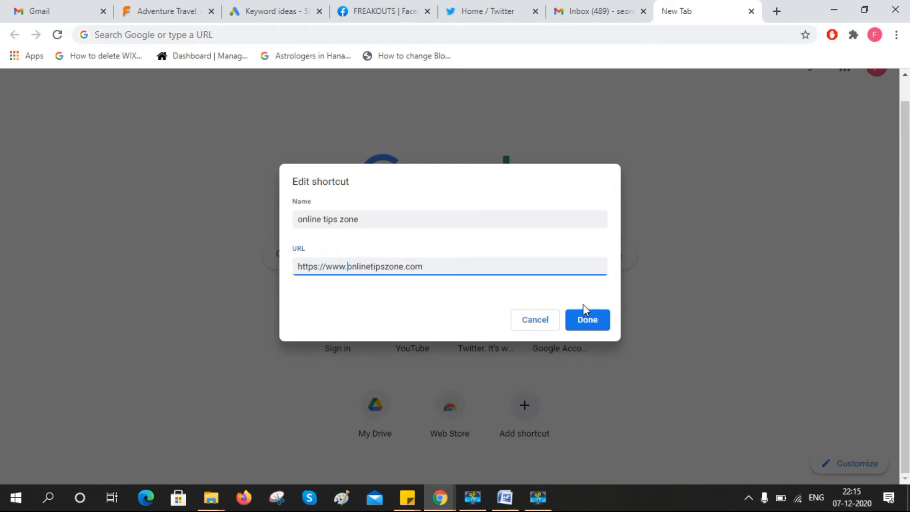
{"action": "left_click", "coordinate": [588, 321]}
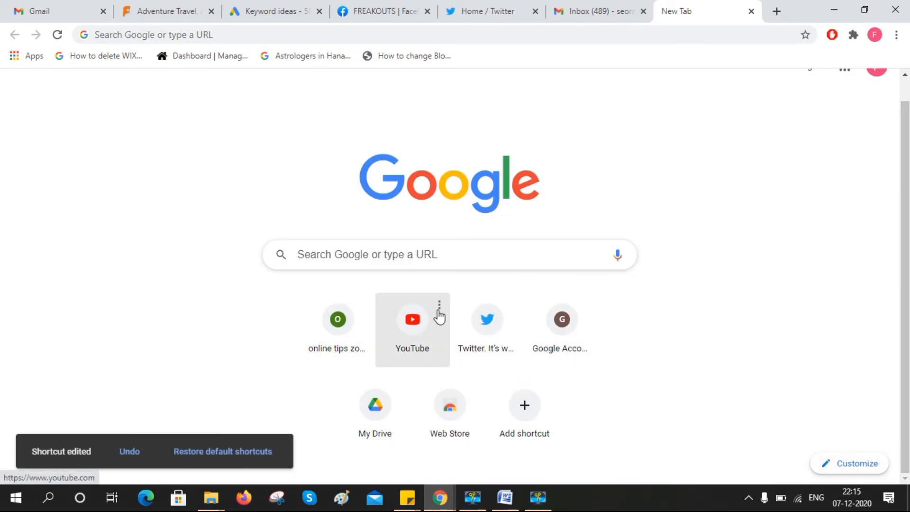
{"action": "left_click", "coordinate": [439, 316]}
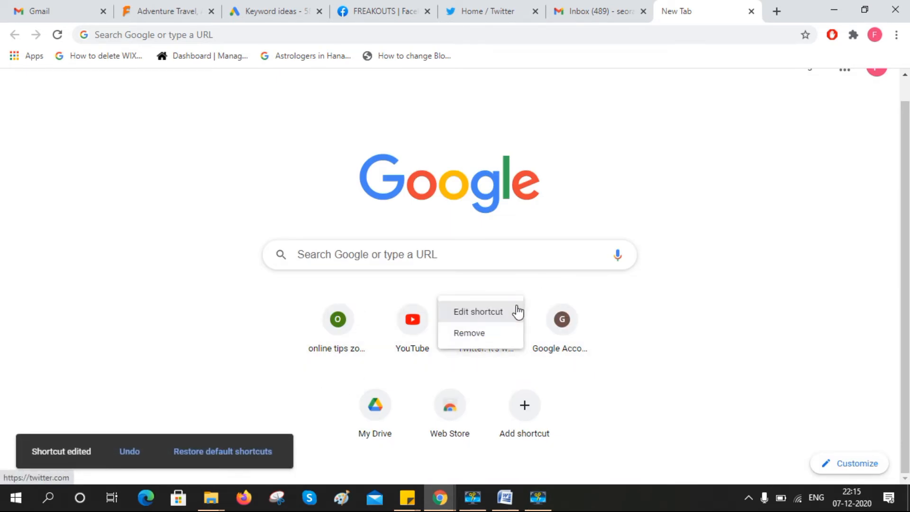
{"action": "left_click", "coordinate": [477, 311]}
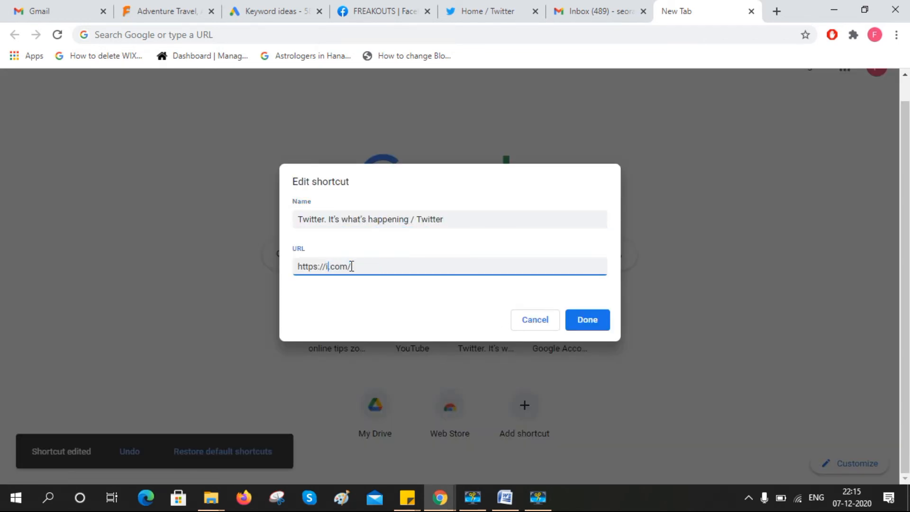
{"action": "type", "text": "nstagram"}
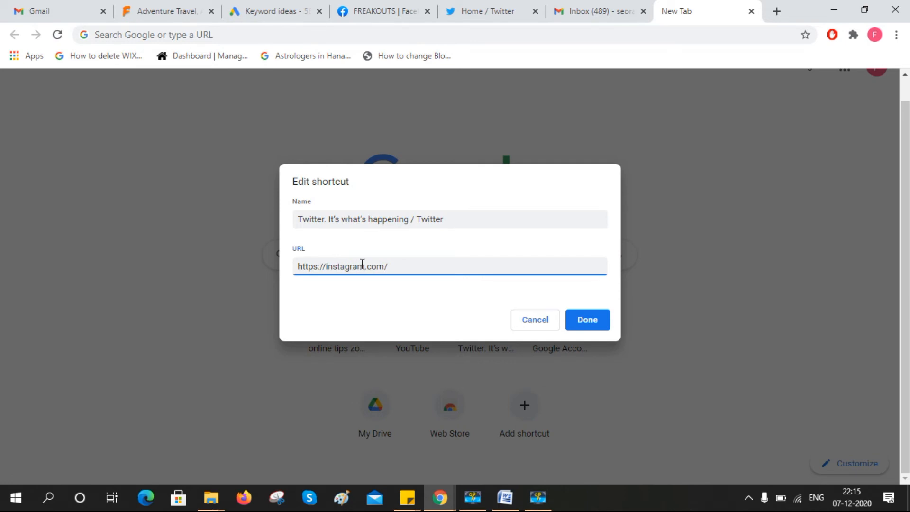
{"action": "type", "text": "Instagram"}
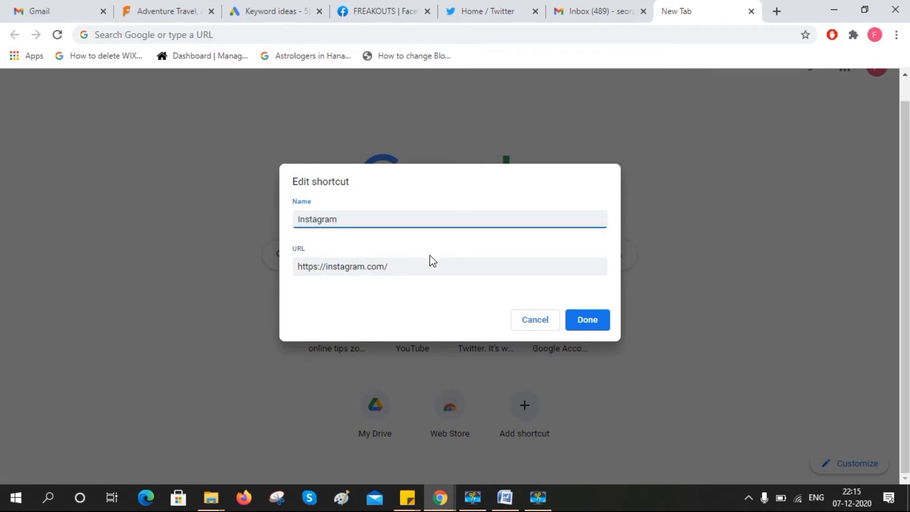
{"action": "left_click", "coordinate": [587, 320]}
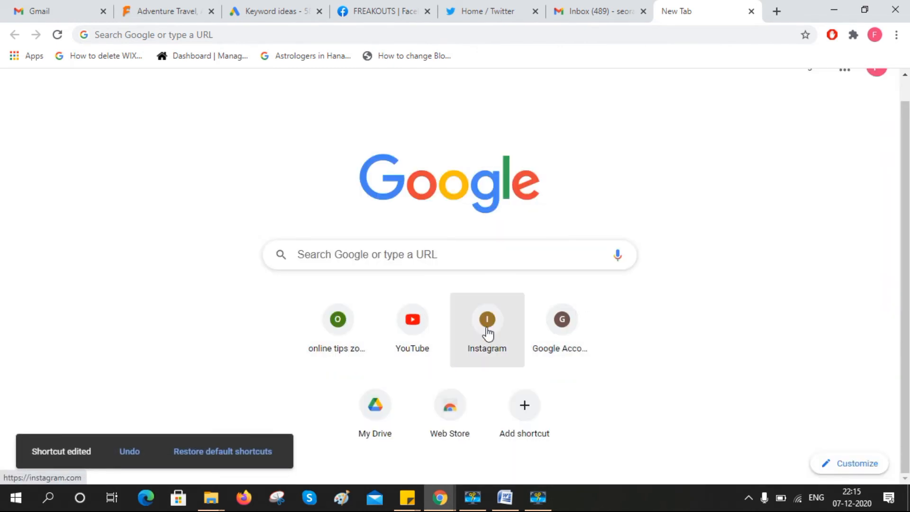
{"action": "mouse_move", "coordinate": [354, 372]}
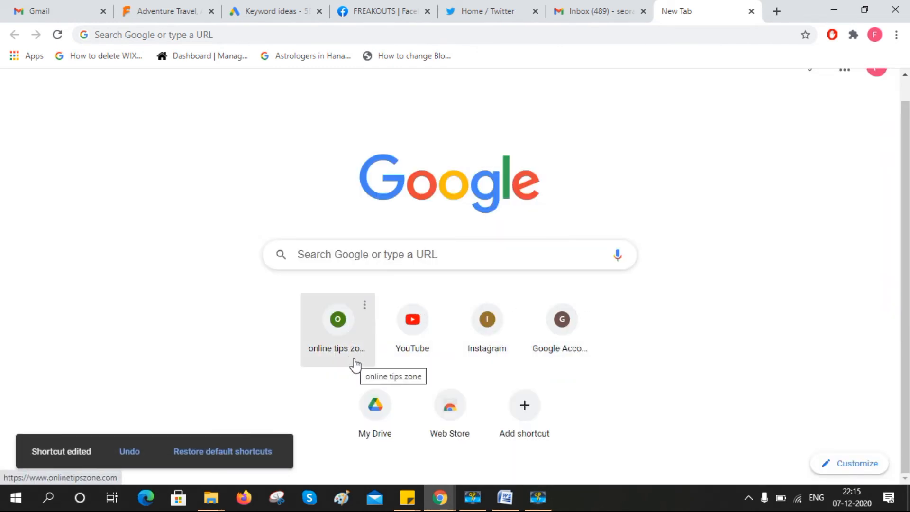